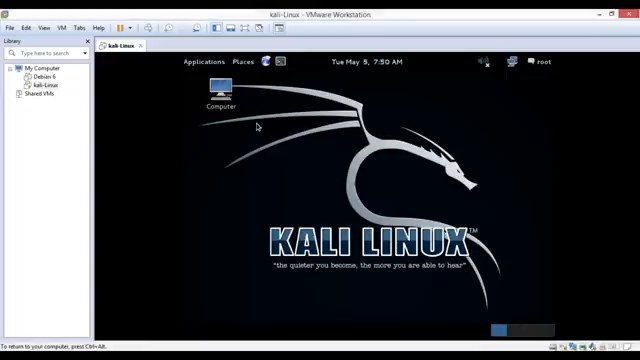
mouse_move(209, 66)
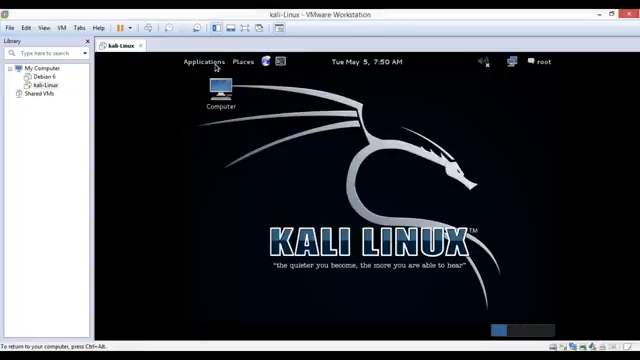
Launch Subgraph Vega from the Kali Applications menu's Web Applications submenu.
left_click(204, 62)
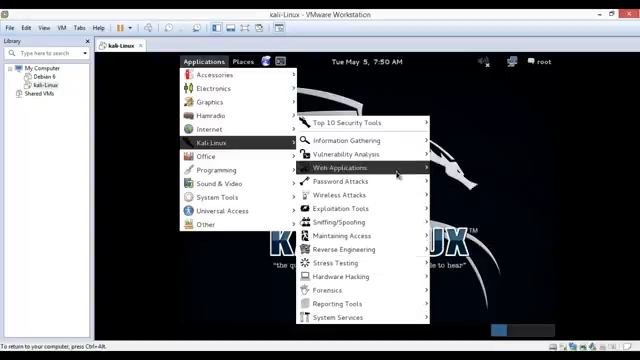
left_click(340, 167)
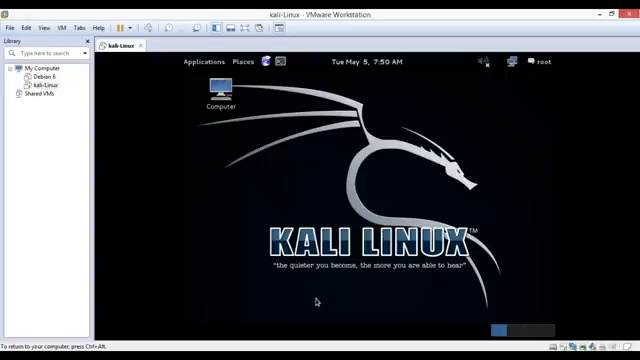
mouse_move(345, 247)
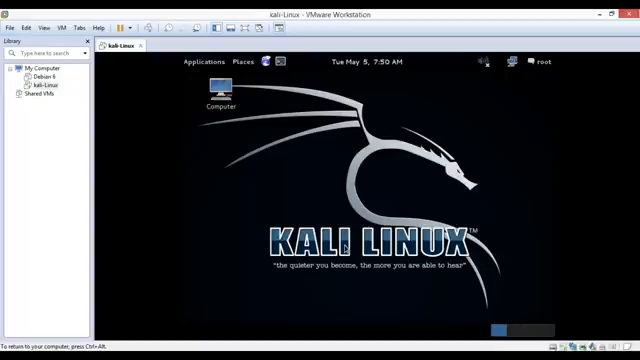
mouse_move(367, 258)
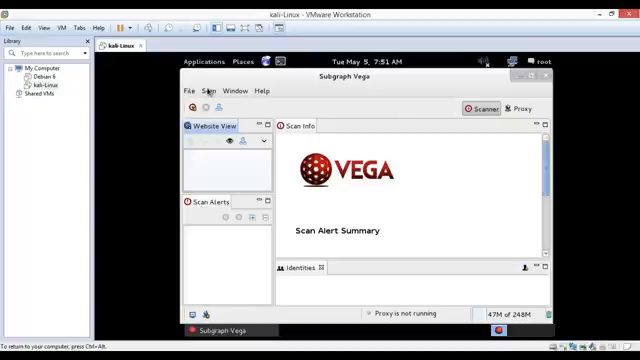
Start a new scan and enter the 'paranatural' target site address as the base URI.
left_click(207, 91)
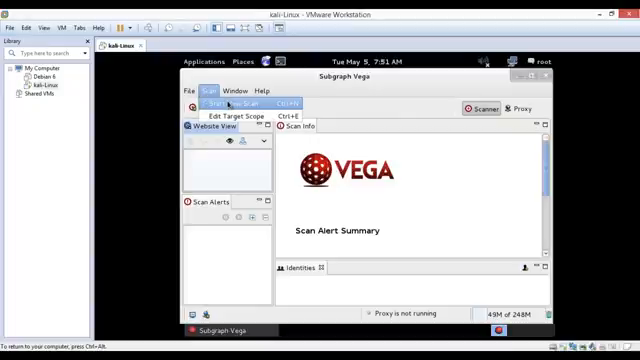
left_click(229, 101)
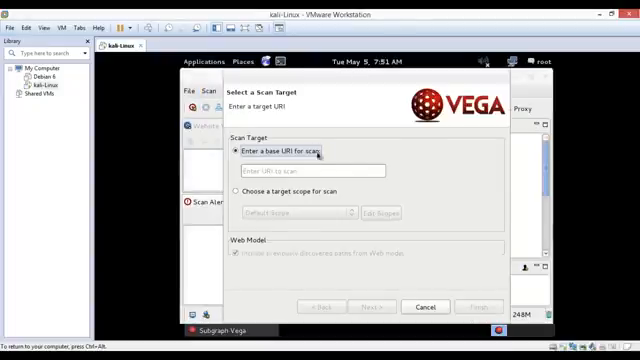
left_click(313, 170)
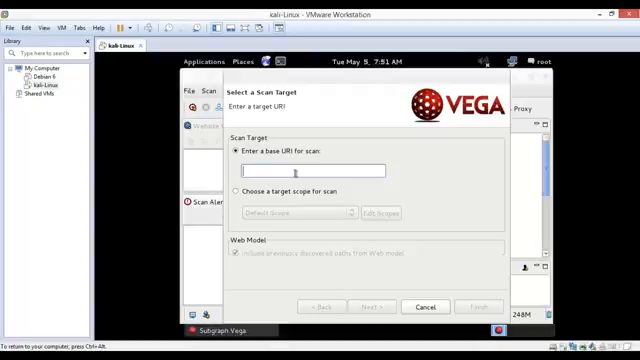
type("ww")
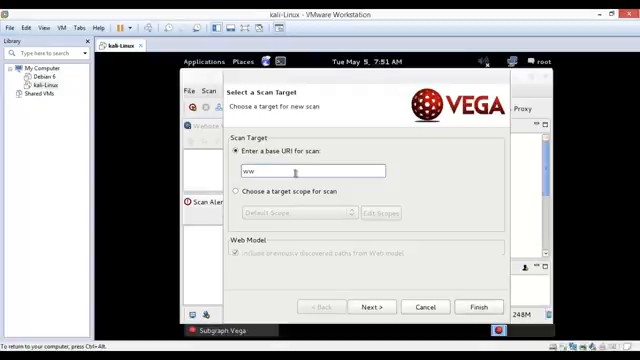
type("w")
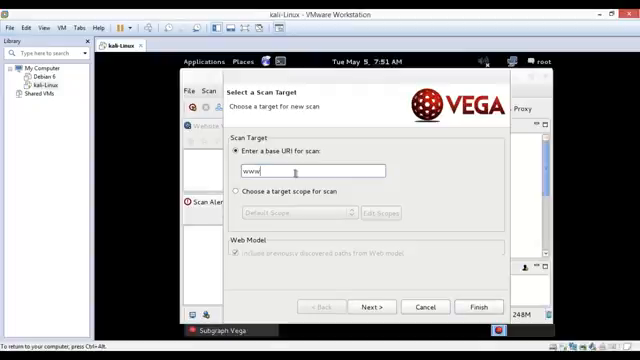
type("para")
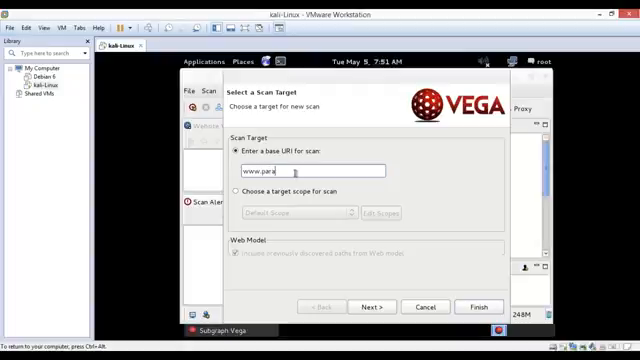
type("natural")
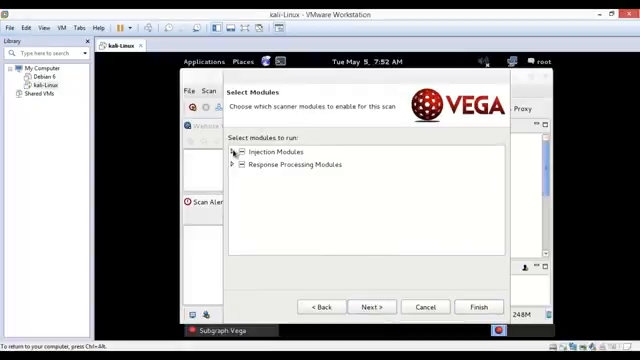
Expand and scroll through the injection and response processing module checkboxes, keeping the defaults.
left_click(230, 152)
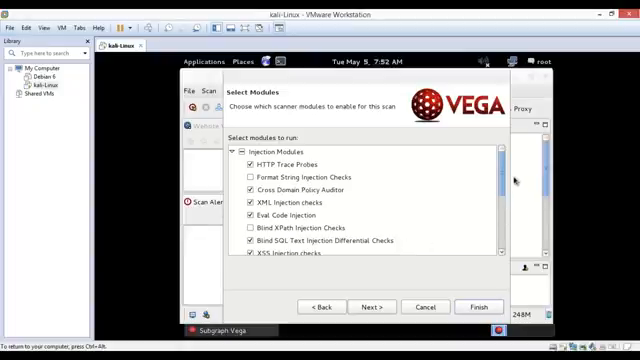
scroll("down", 3)
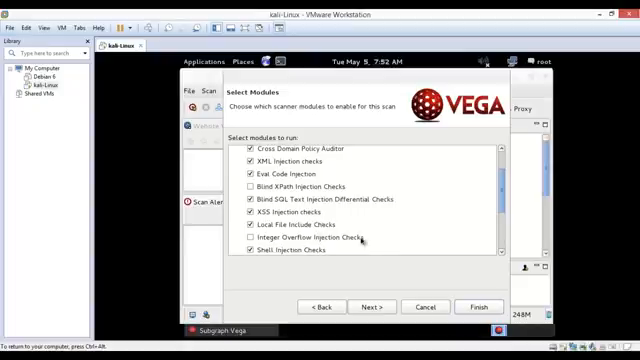
scroll("down", 3)
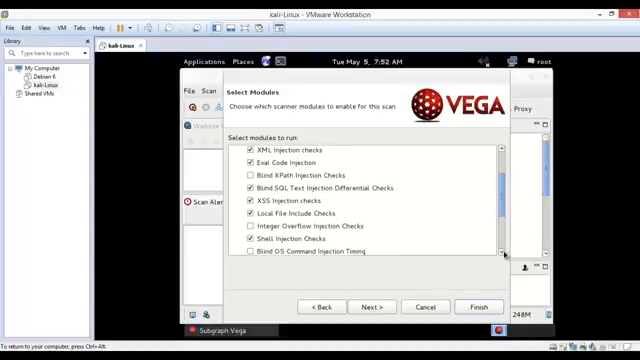
scroll("down", 3)
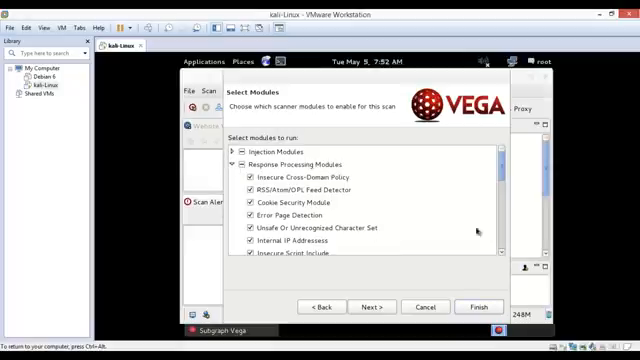
scroll("down", 3)
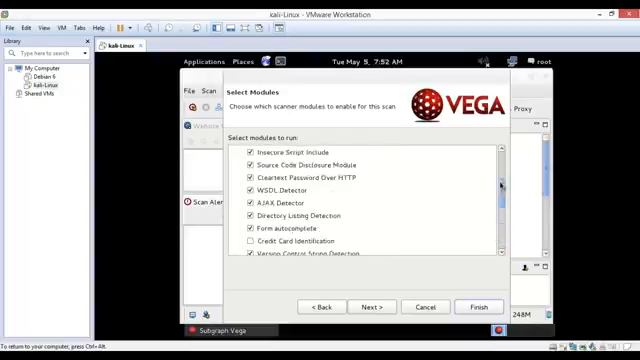
scroll("down", 3)
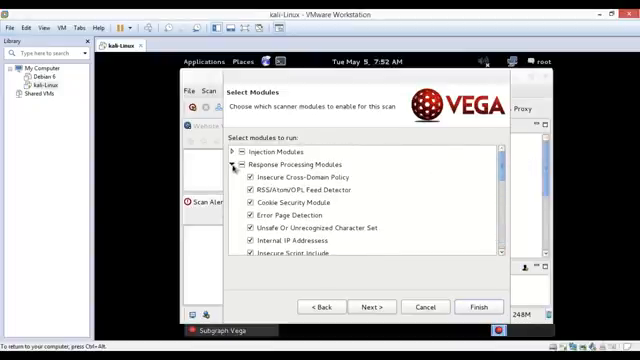
left_click(239, 161)
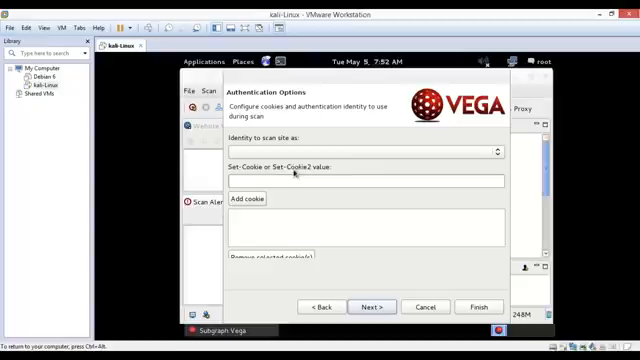
Leave the identity and Set-Cookie fields empty and move on to parameter exclusions.
left_click(495, 153)
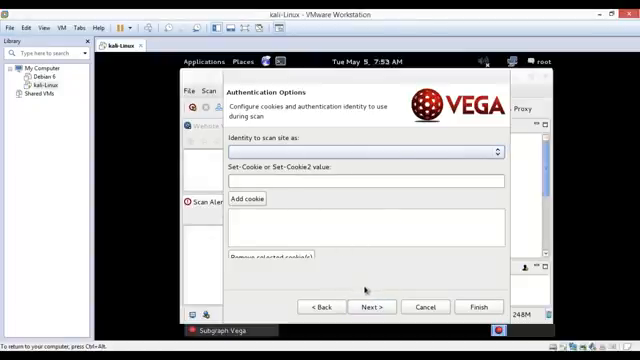
left_click(370, 306)
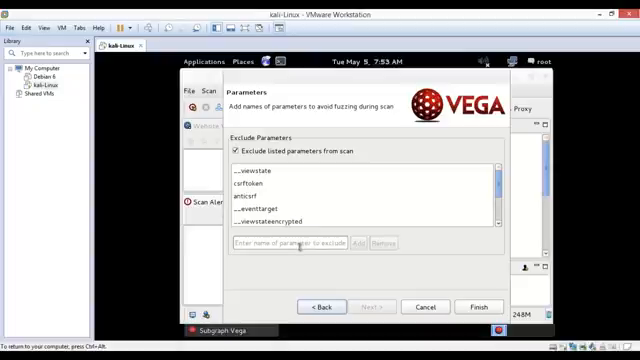
Finish the wizard with the default fuzzing exclusions so the scan runs.
left_click(285, 242)
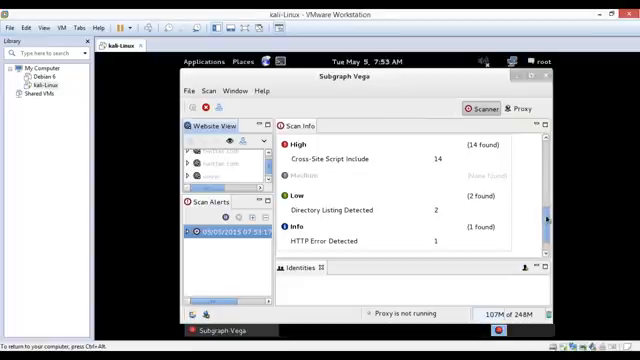
mouse_move(333, 211)
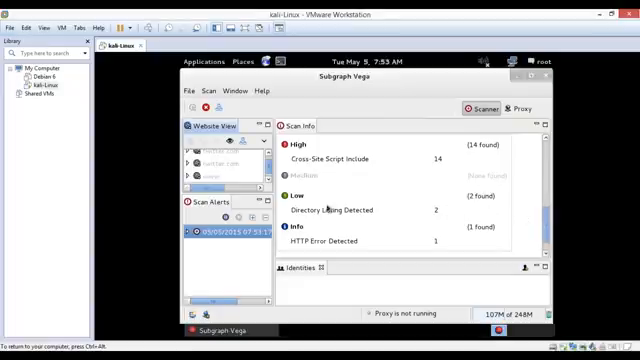